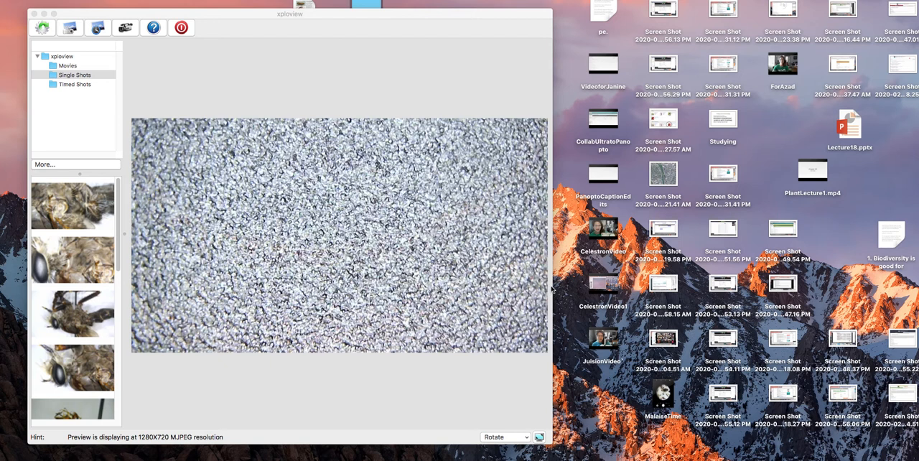
mouse_move(548, 287)
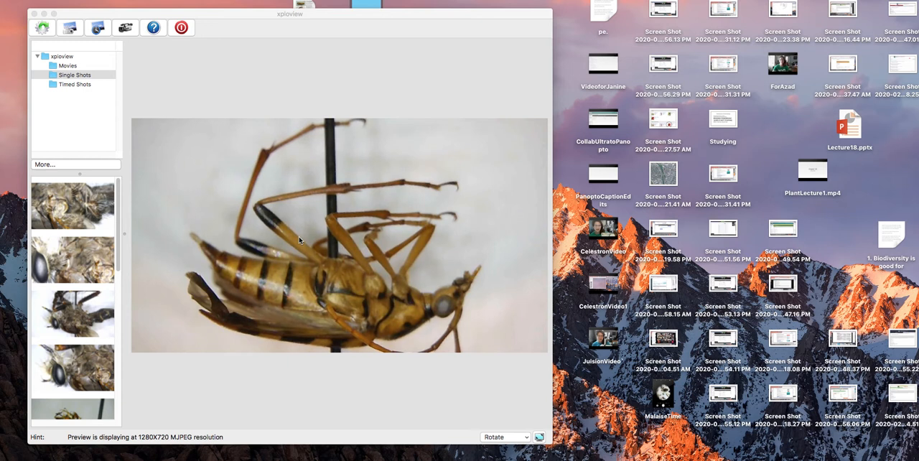
mouse_move(462, 362)
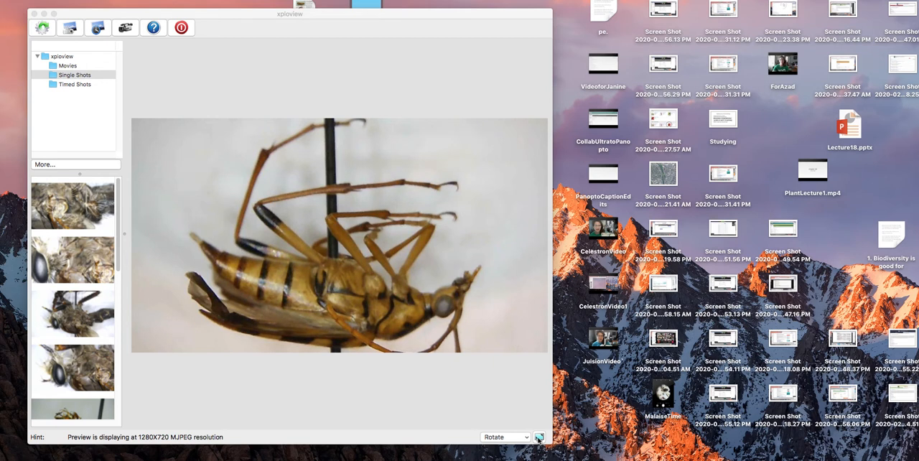
Rotate the live preview 180 degrees so the pinned insect's head points left.
left_click(525, 436)
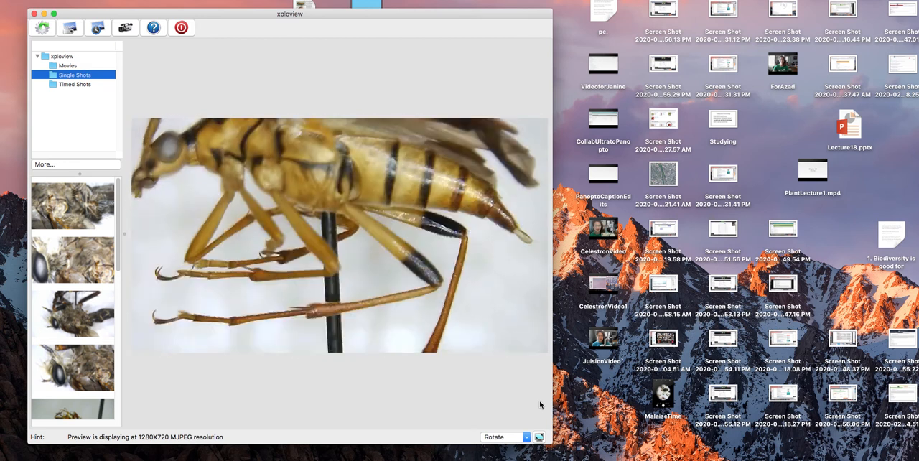
left_click(539, 436)
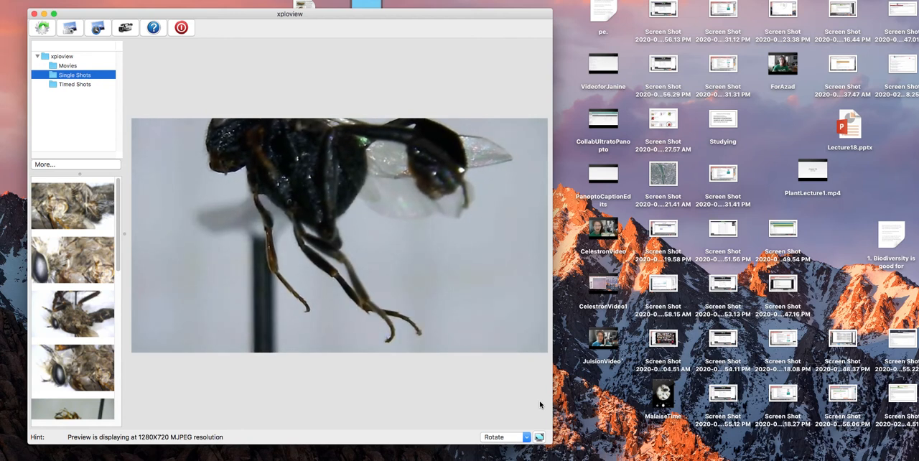
left_click(540, 436)
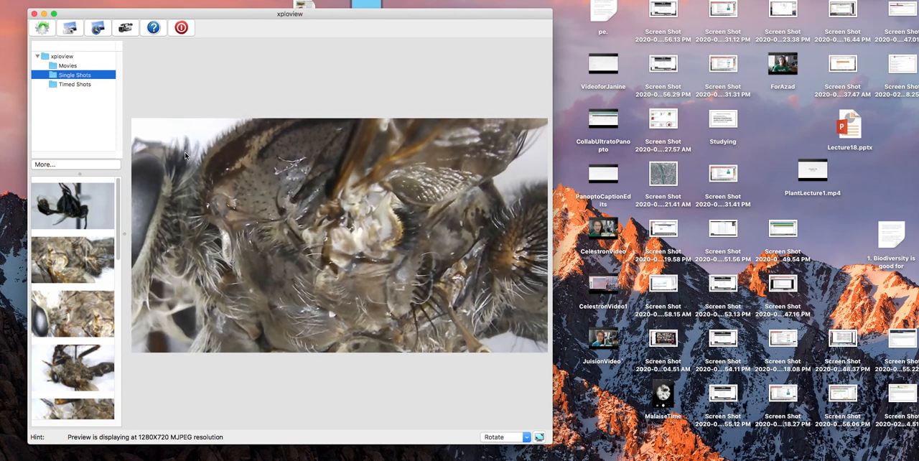
Scroll the Single Shots thumbnails to review the saved wasp and yellow-banded insect captures.
scroll("down", 3)
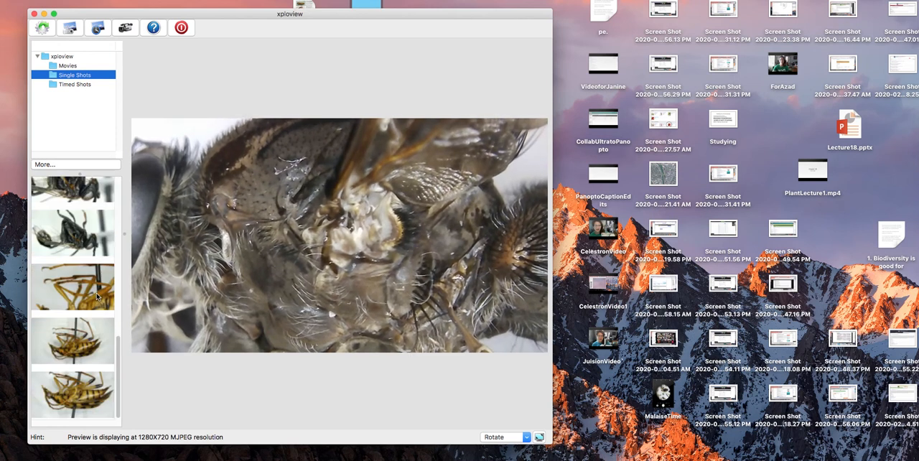